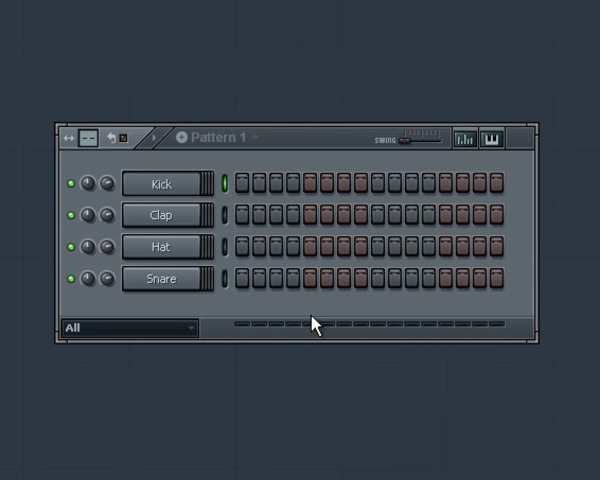
mouse_move(401, 122)
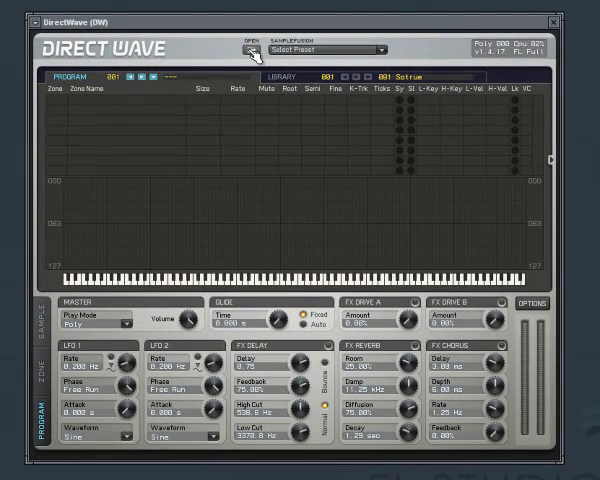
- Choose 'Open program / bank...' from DirectWave's Open menu to browse Motif ES presets
click(250, 48)
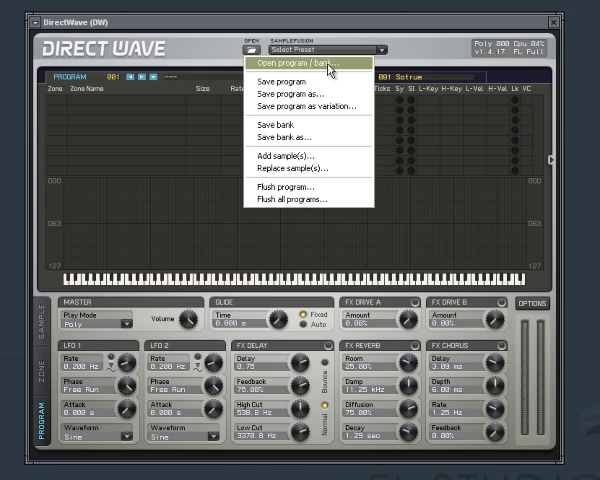
click(300, 63)
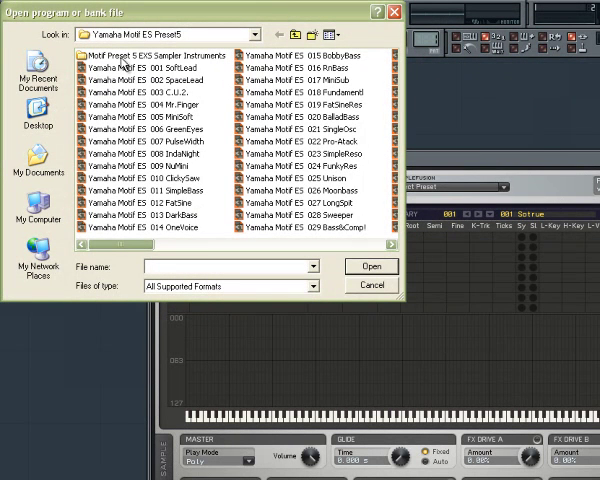
mouse_move(135, 75)
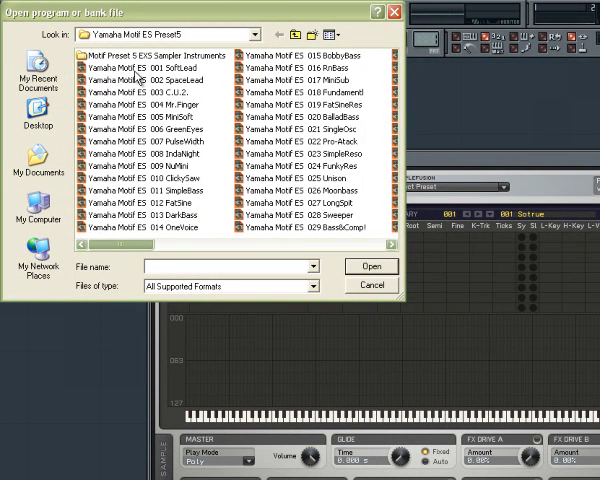
- Load the 'Yamaha Motif ES 007 PulseWidth' preset into DirectWave
click(140, 140)
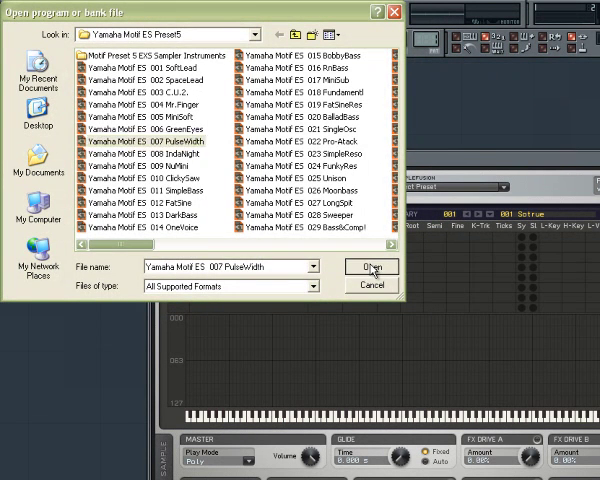
click(371, 266)
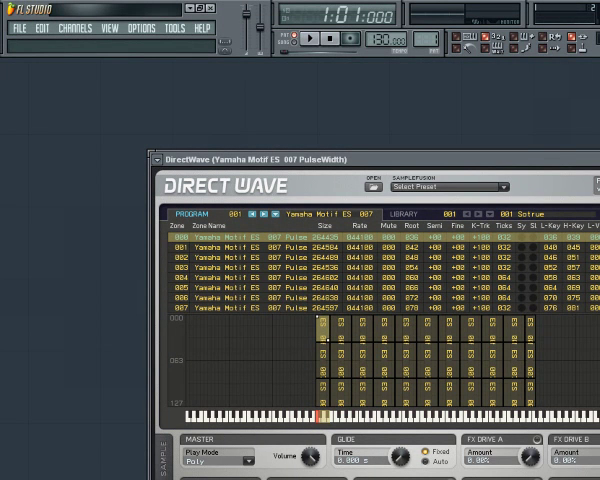
- Review the PulseWidth zones on the keyboard map and bring up the 'set2' presets folder
click(465, 410)
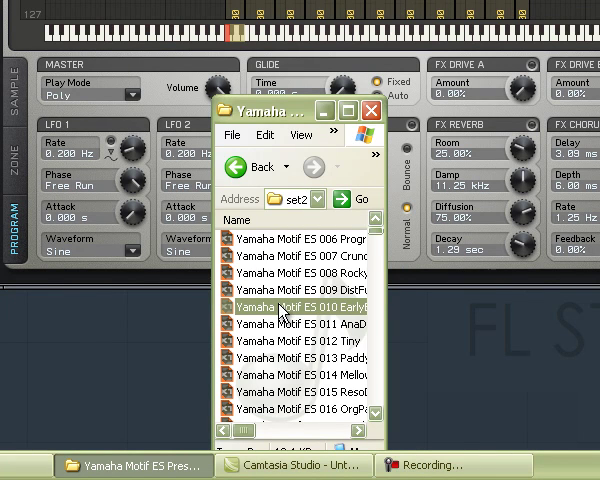
mouse_move(288, 364)
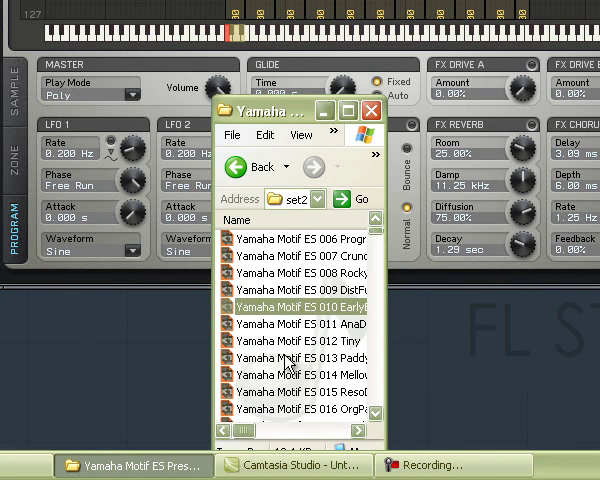